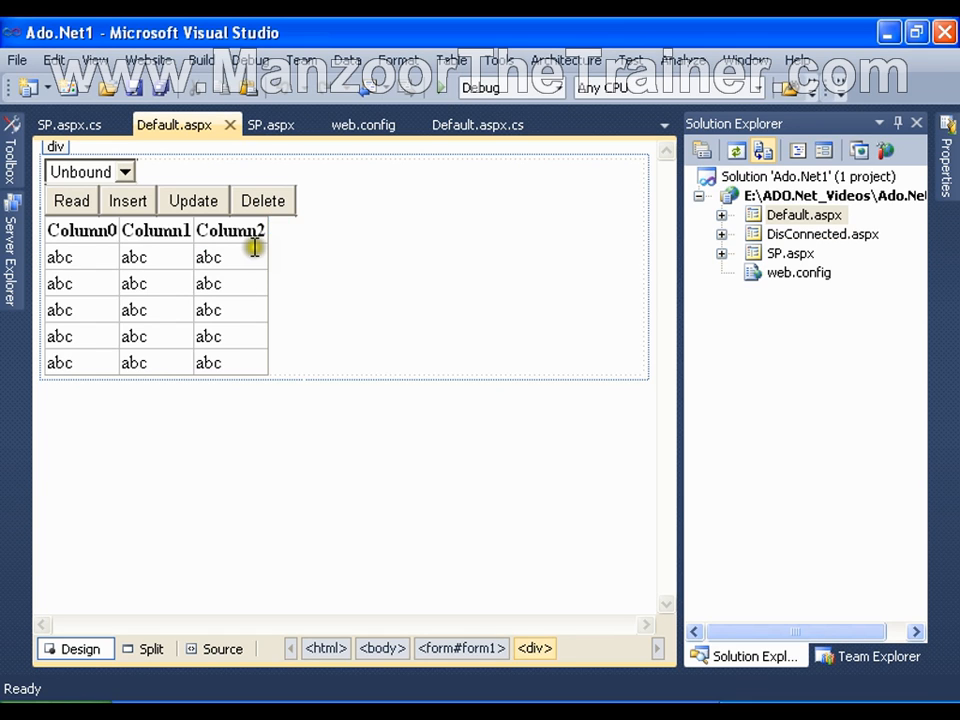
pyautogui.moveTo(324, 276)
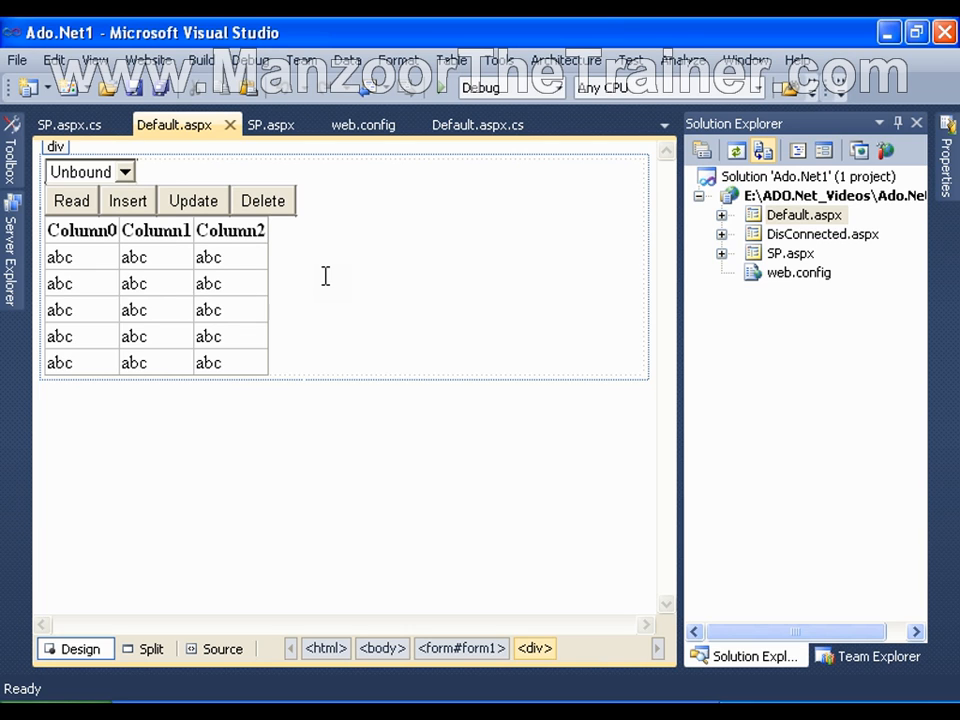
pyautogui.moveTo(240, 330)
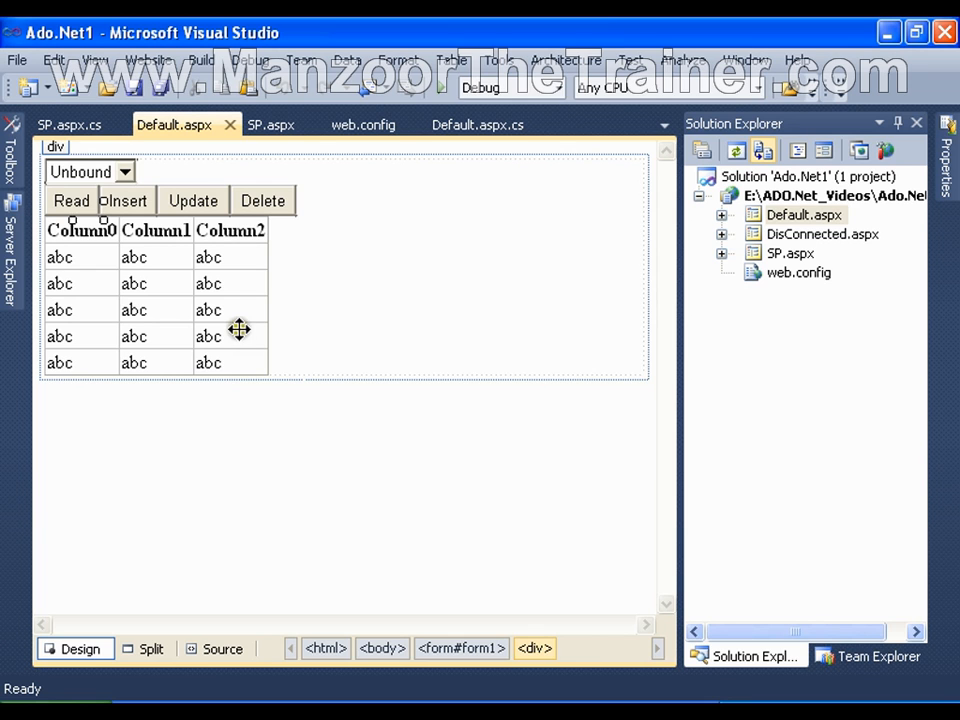
# Show the code-behind Button1_Click handler from the Default.aspx Design view
pyautogui.click(478, 154)
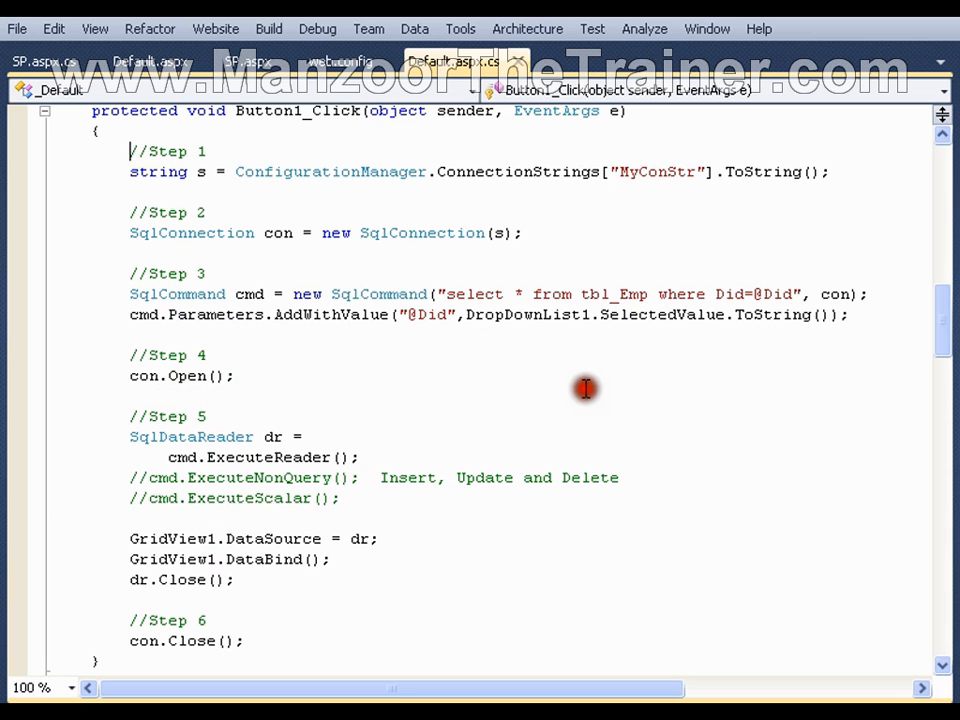
pyautogui.click(828, 32)
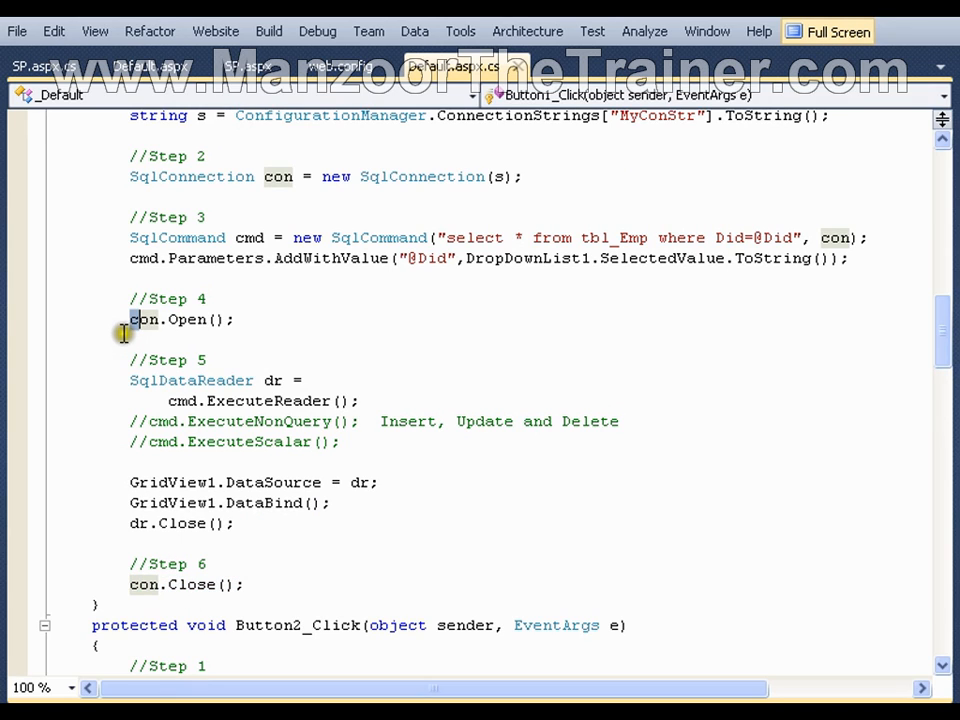
pyautogui.tripleClick(182, 320)
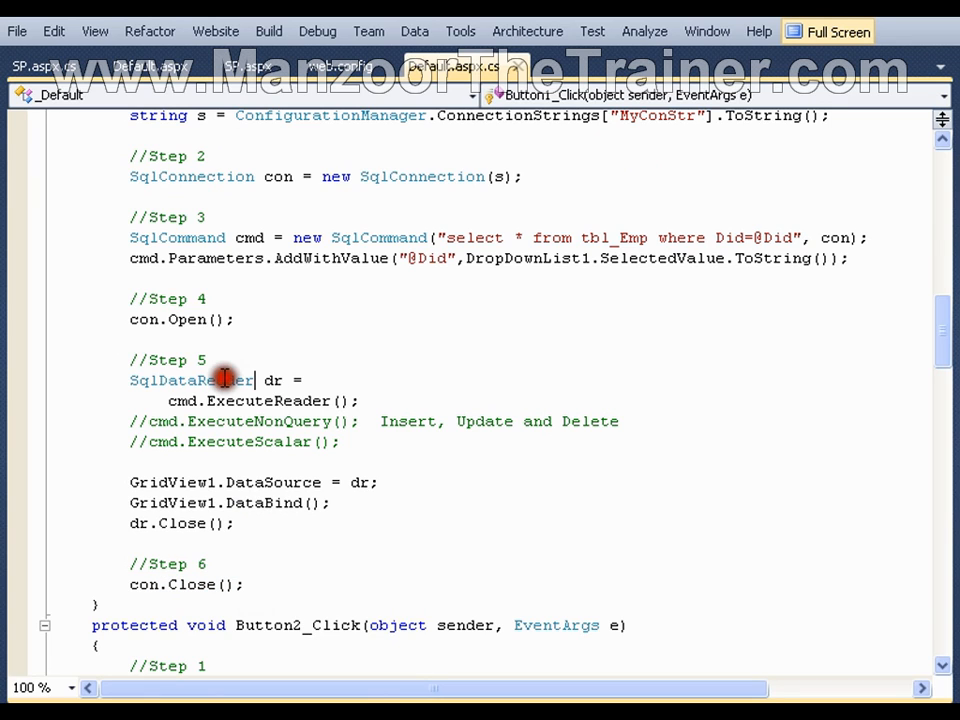
pyautogui.doubleClick(192, 380)
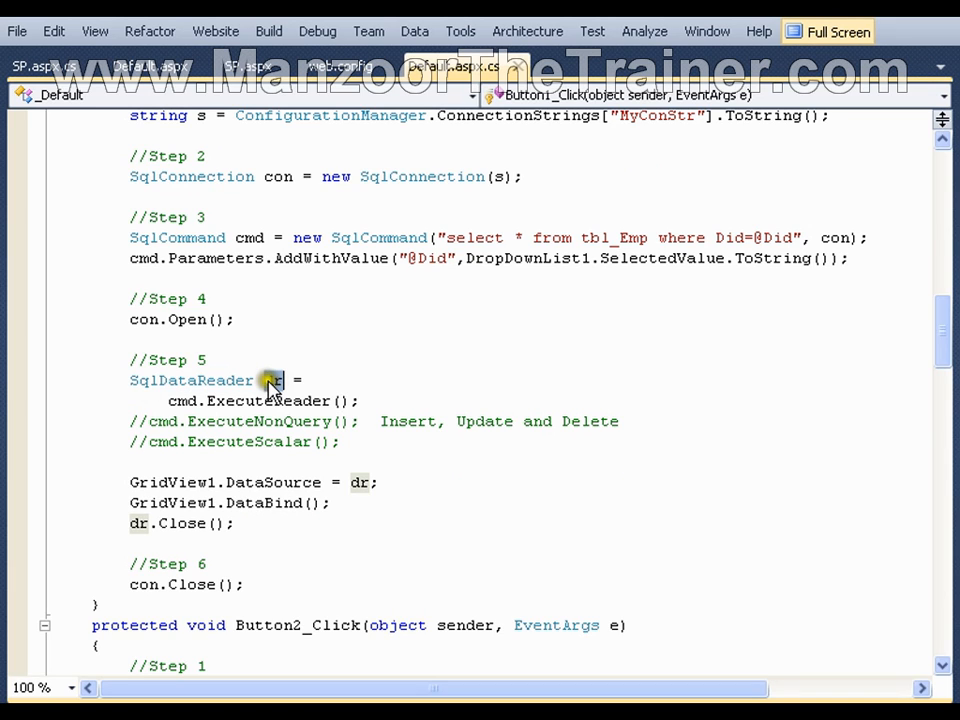
pyautogui.doubleClick(272, 380)
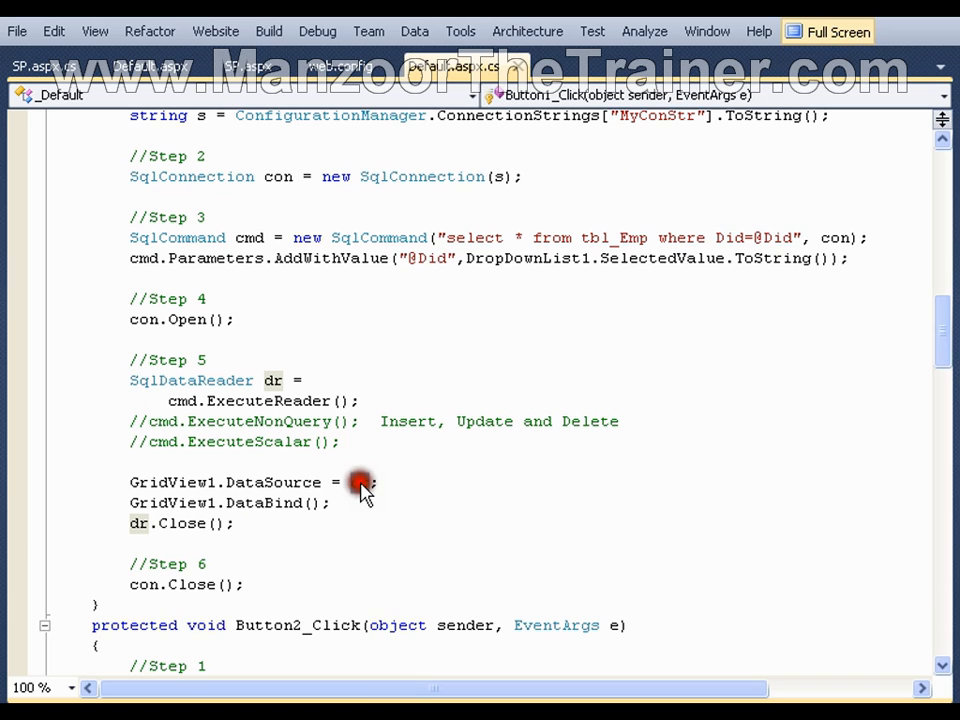
pyautogui.doubleClick(356, 482)
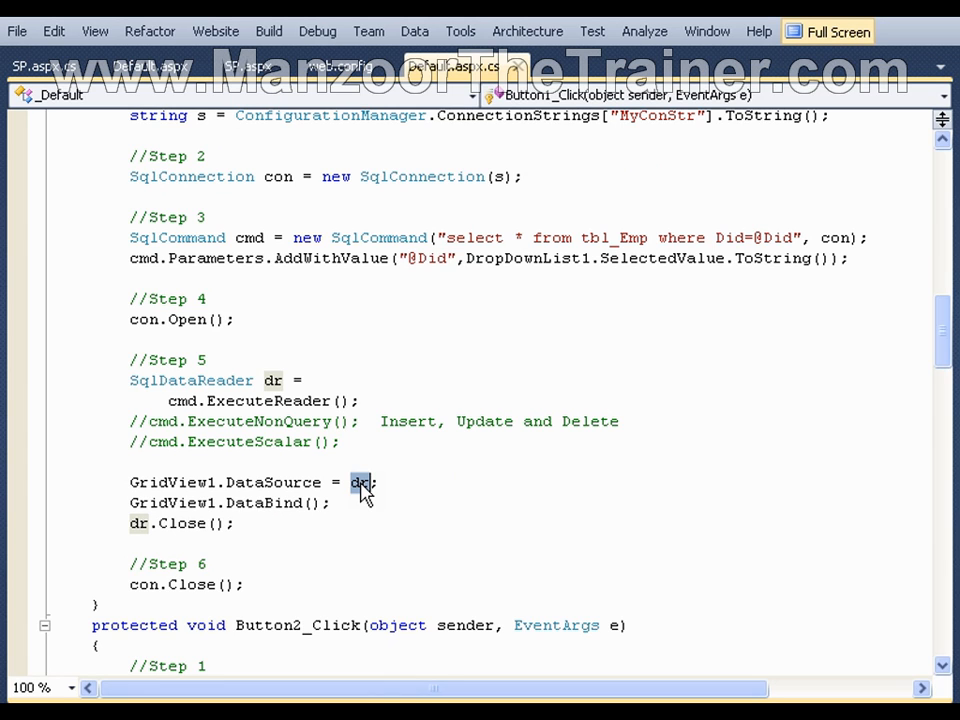
pyautogui.click(150, 66)
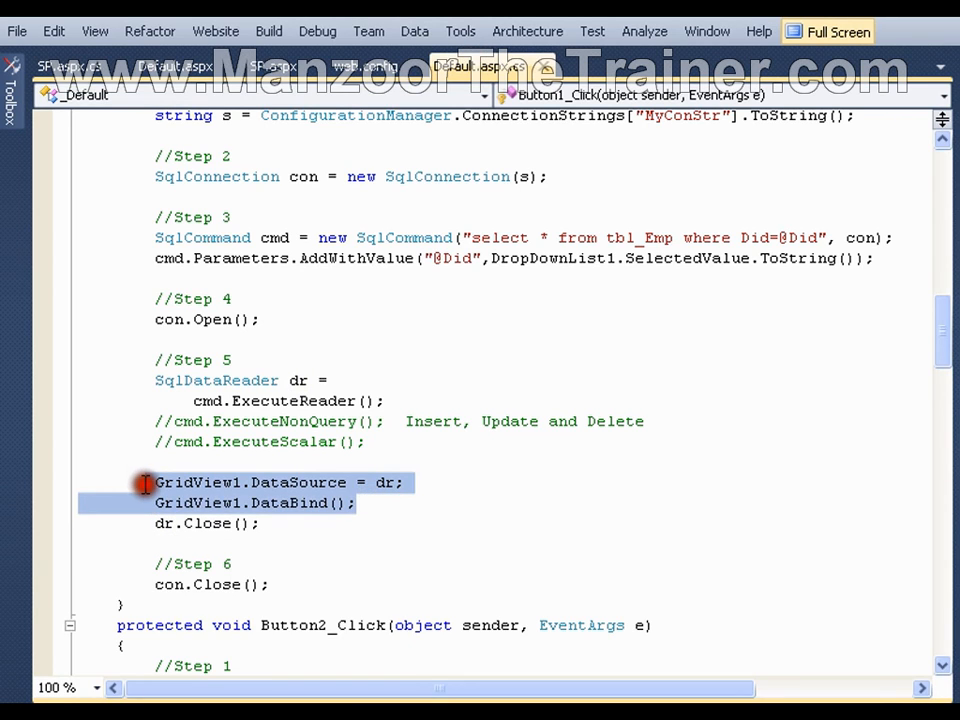
# Duplicate the DataSource/DataBind lines for GridView2 and return to the Default.aspx design
pyautogui.press('ctrl+v')
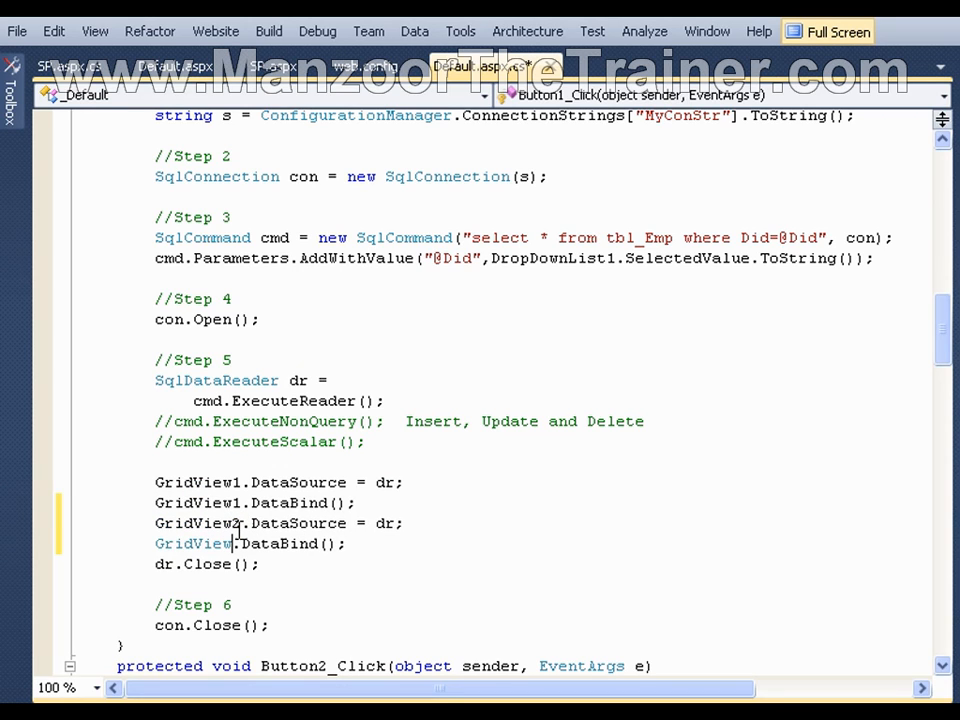
pyautogui.doubleClick(196, 544)
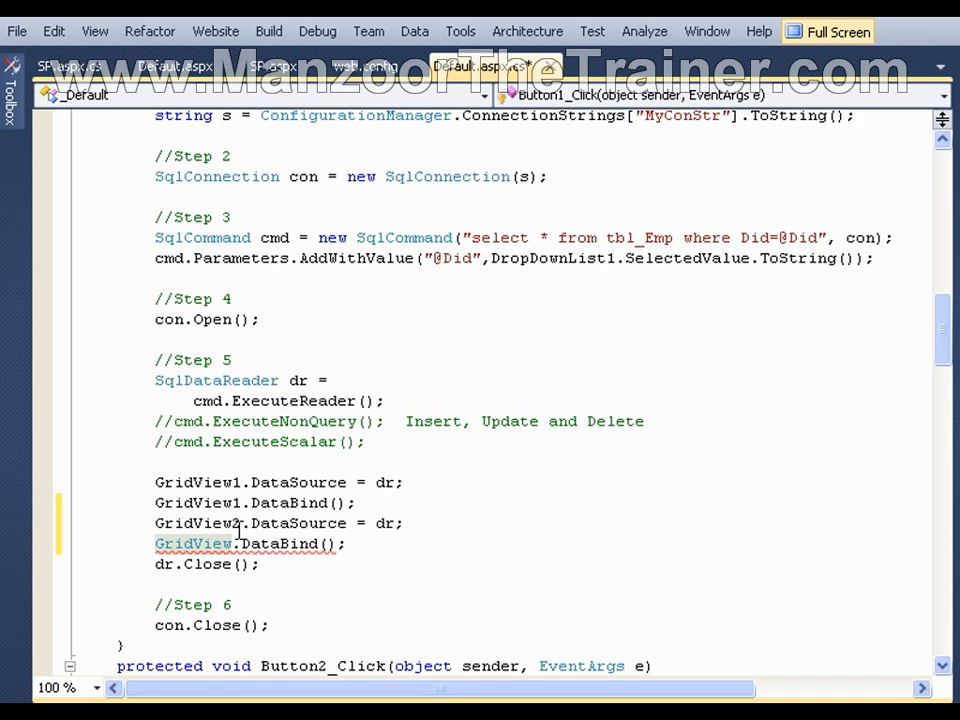
pyautogui.write('2')
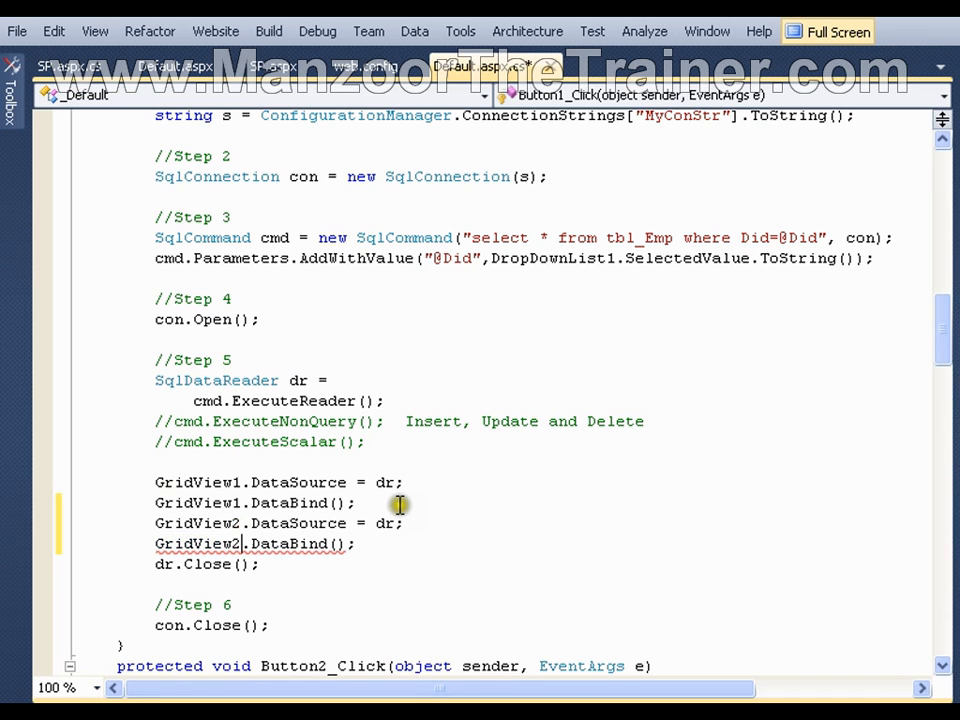
pyautogui.doubleClick(290, 482)
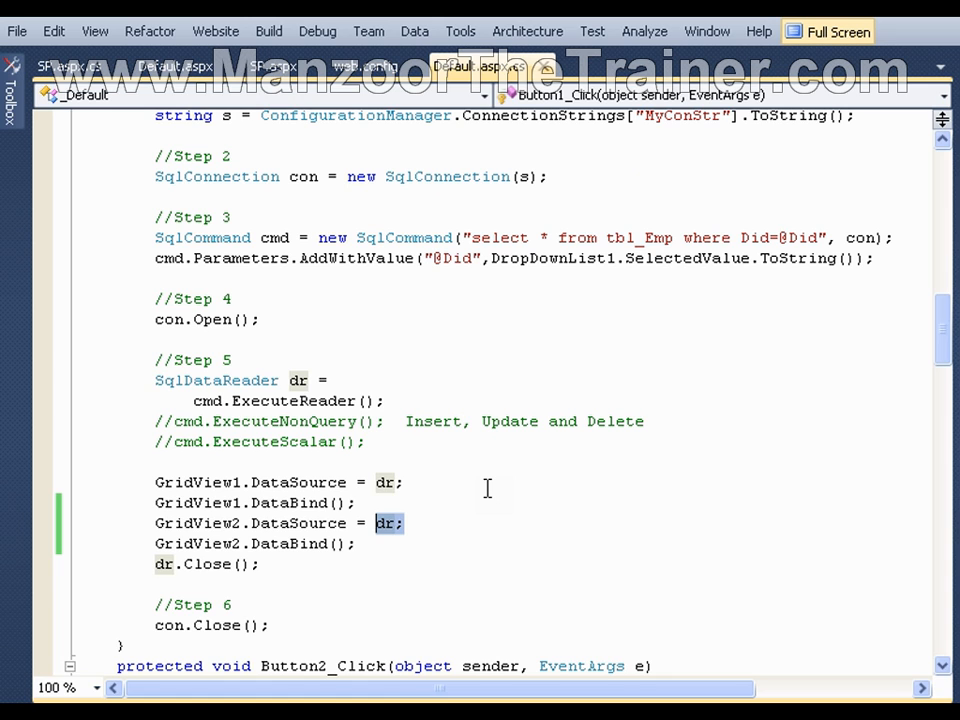
pyautogui.click(172, 64)
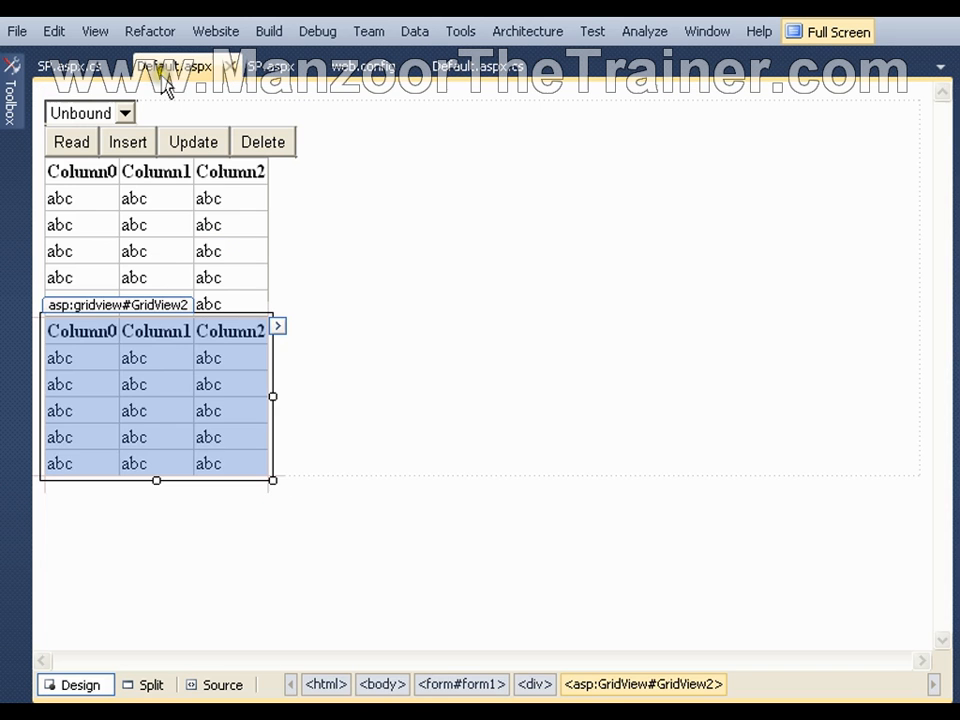
# Apply the Classic auto-format scheme to GridView1 via its smart tag
pyautogui.click(276, 170)
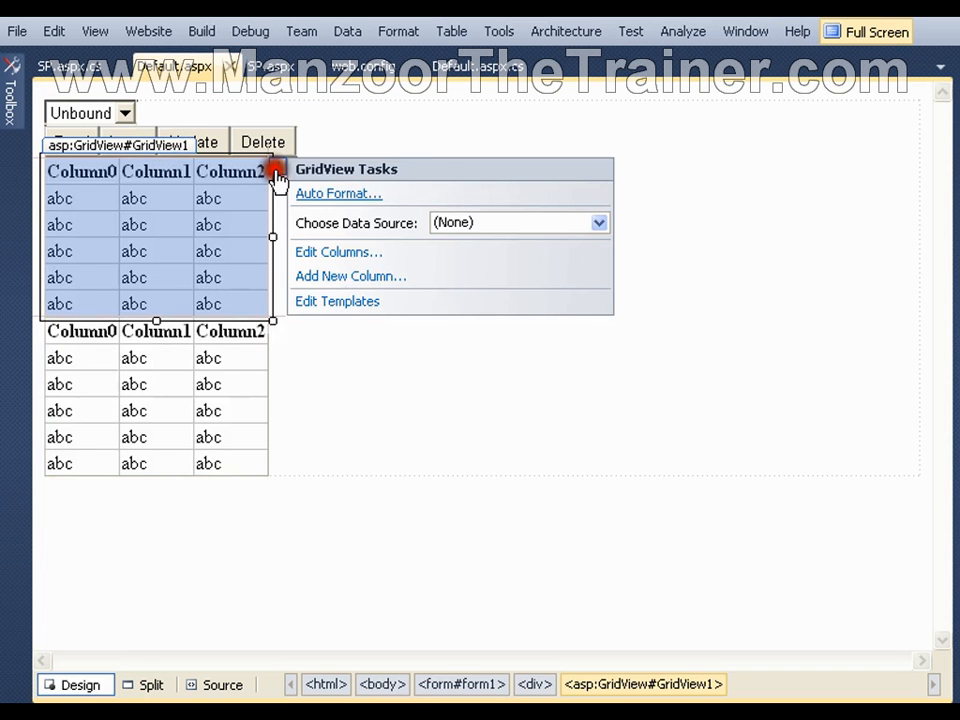
pyautogui.click(338, 192)
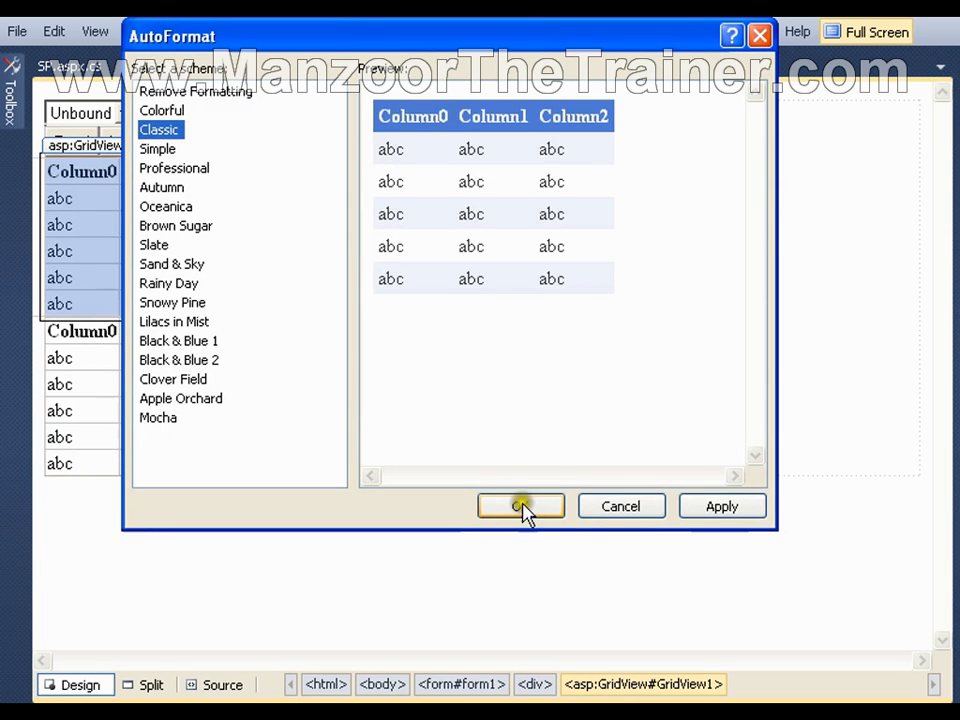
pyautogui.click(520, 504)
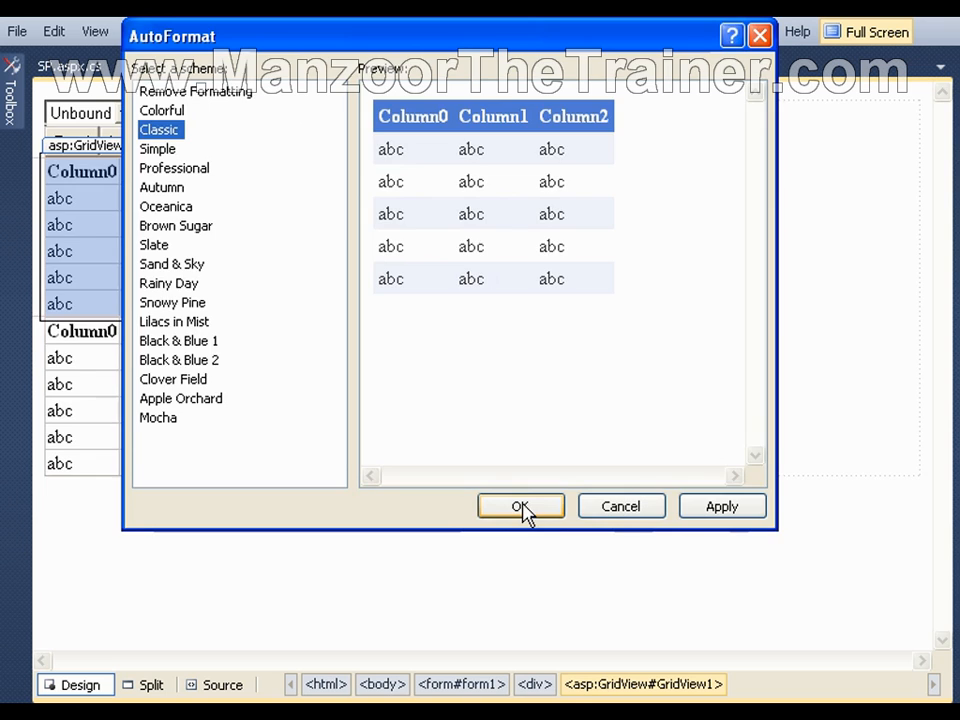
pyautogui.click(520, 504)
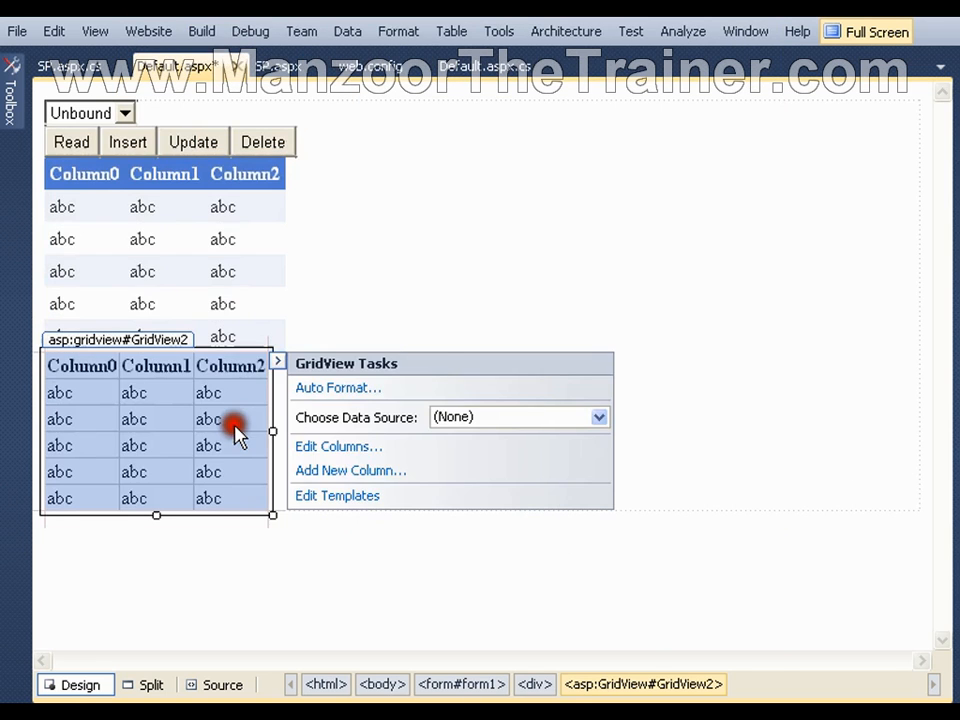
# Apply the Colorful auto-format scheme to GridView2, then reselect GridView1
pyautogui.click(336, 388)
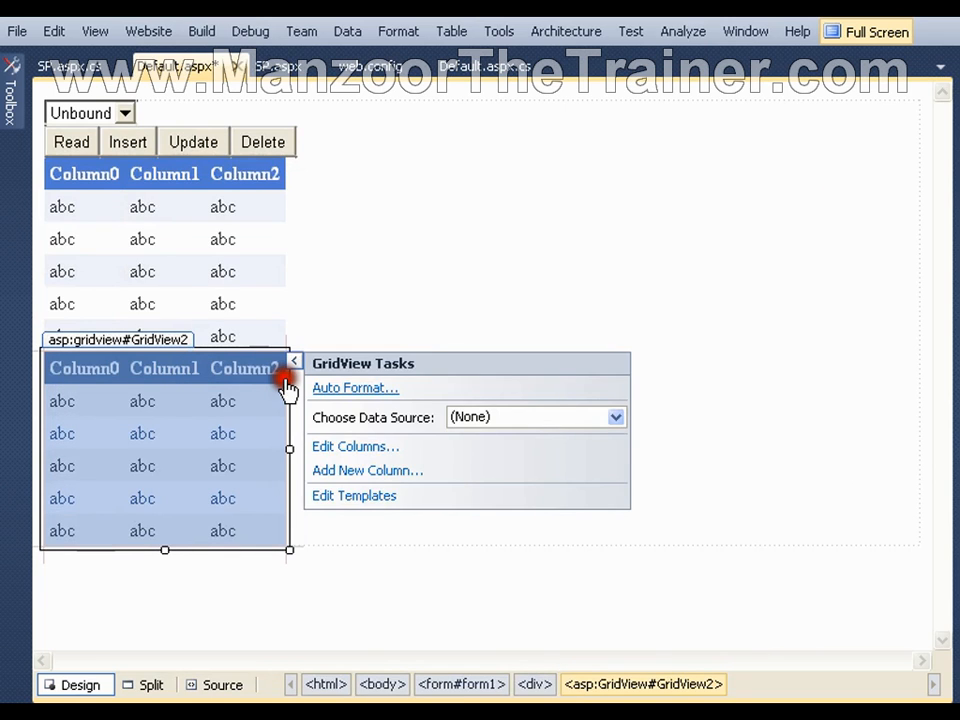
pyautogui.click(354, 388)
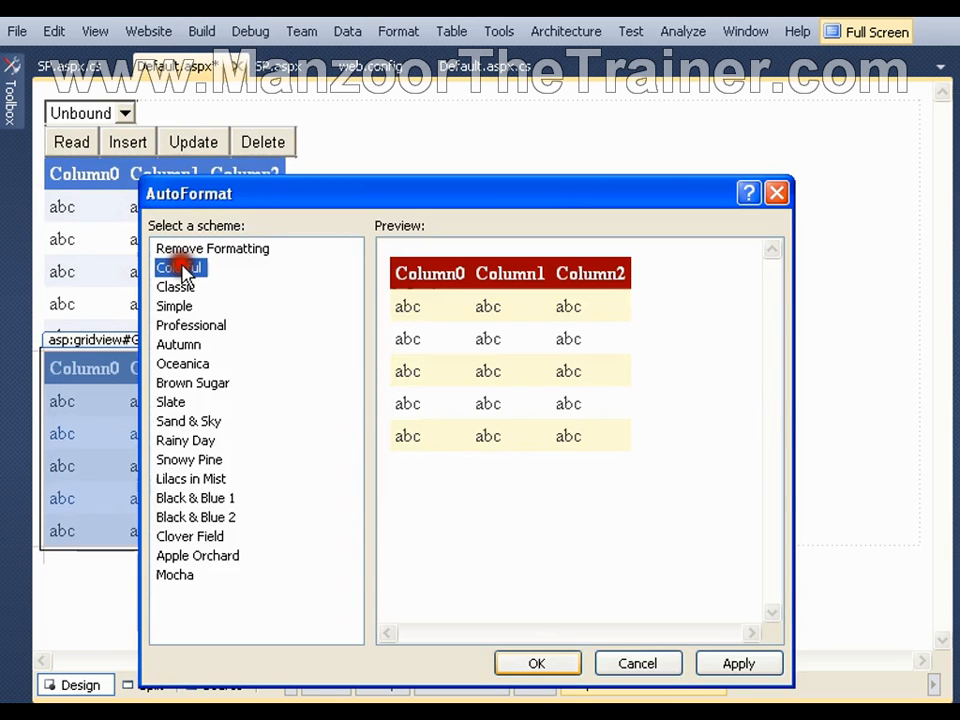
pyautogui.click(536, 664)
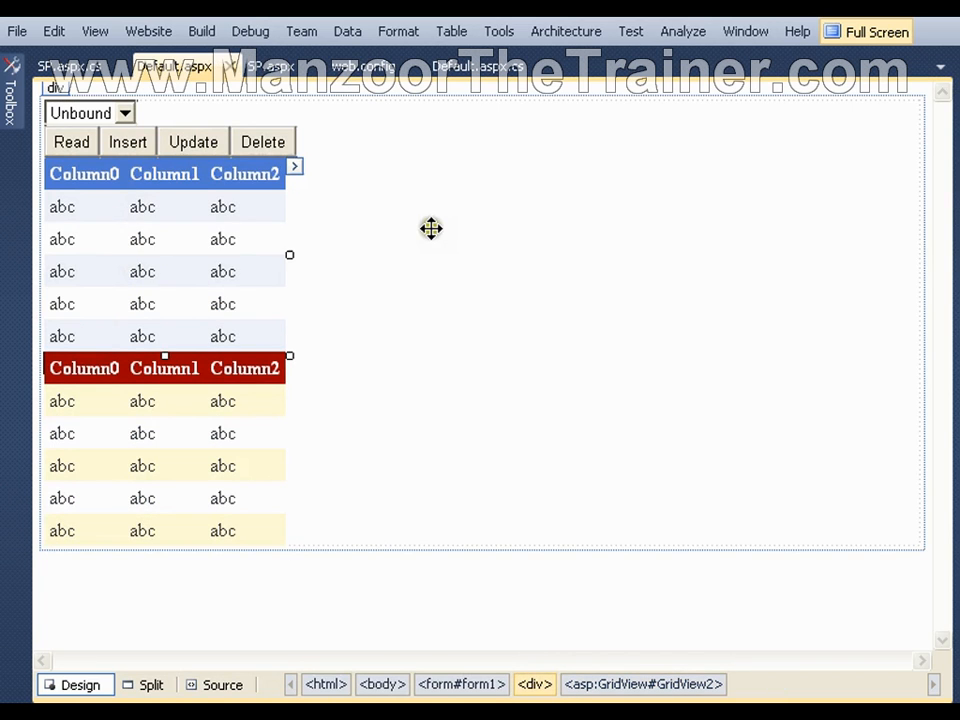
pyautogui.click(204, 184)
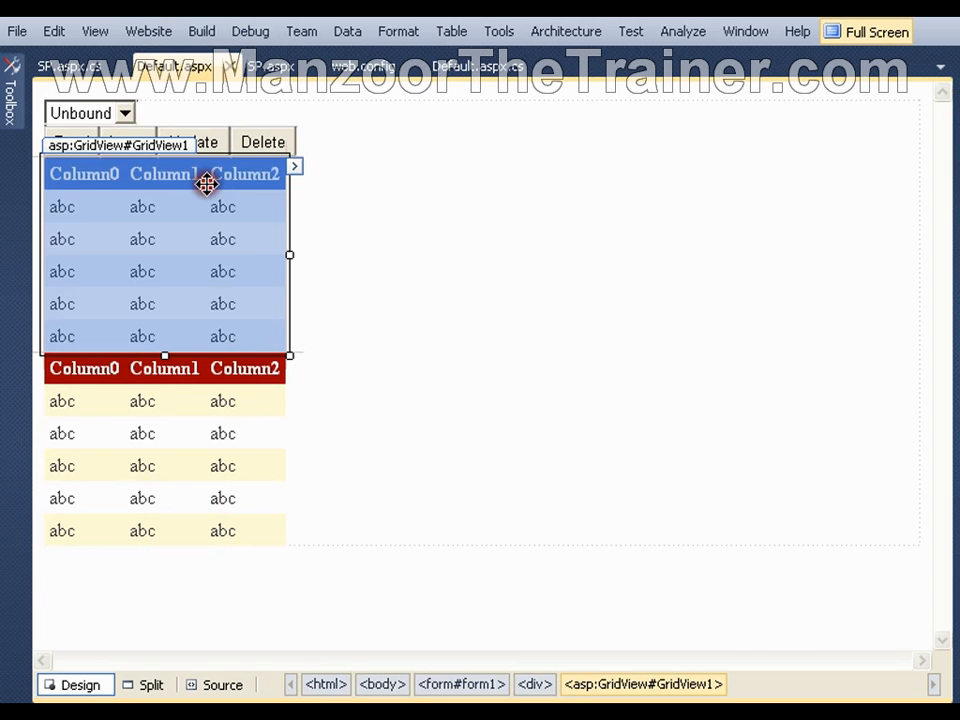
pyautogui.moveTo(208, 184)
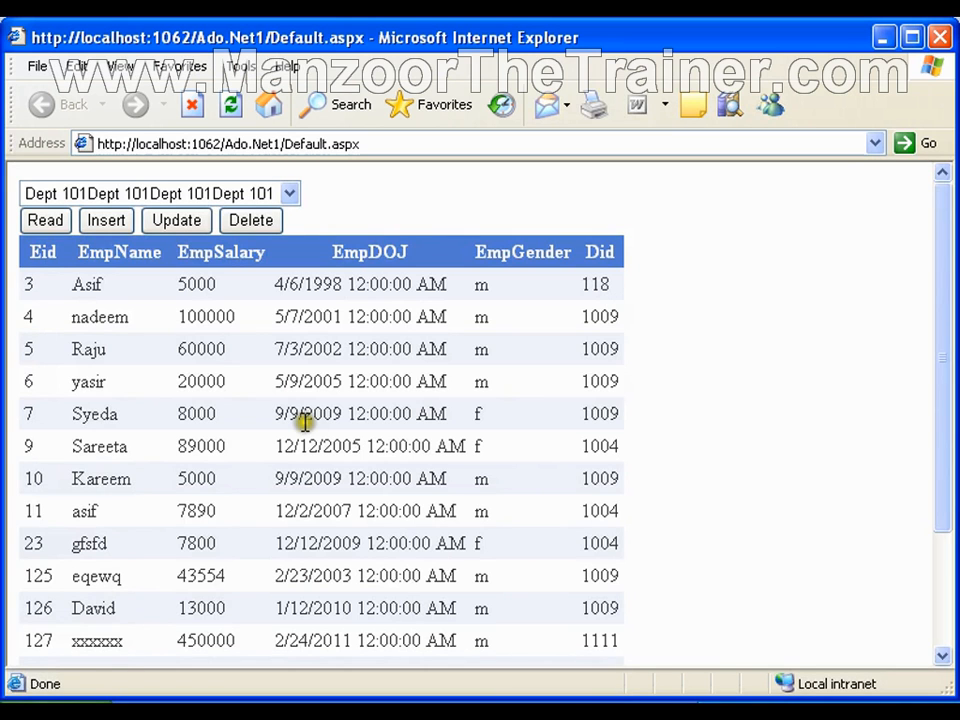
# Read the Education department's employees (Did 1009) into the grid
pyautogui.click(288, 192)
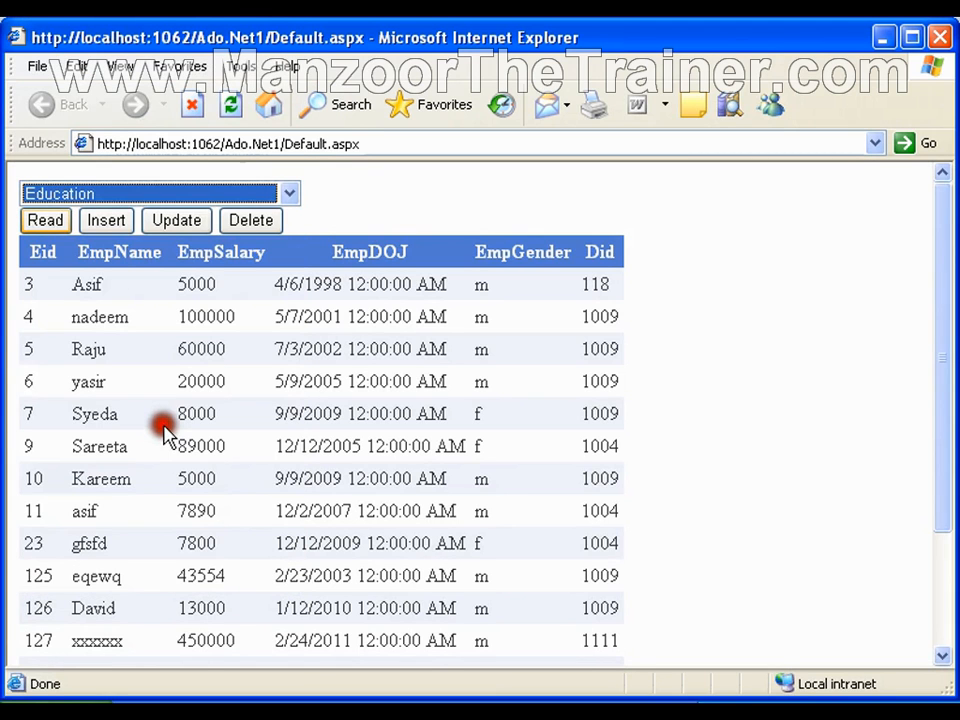
pyautogui.click(44, 220)
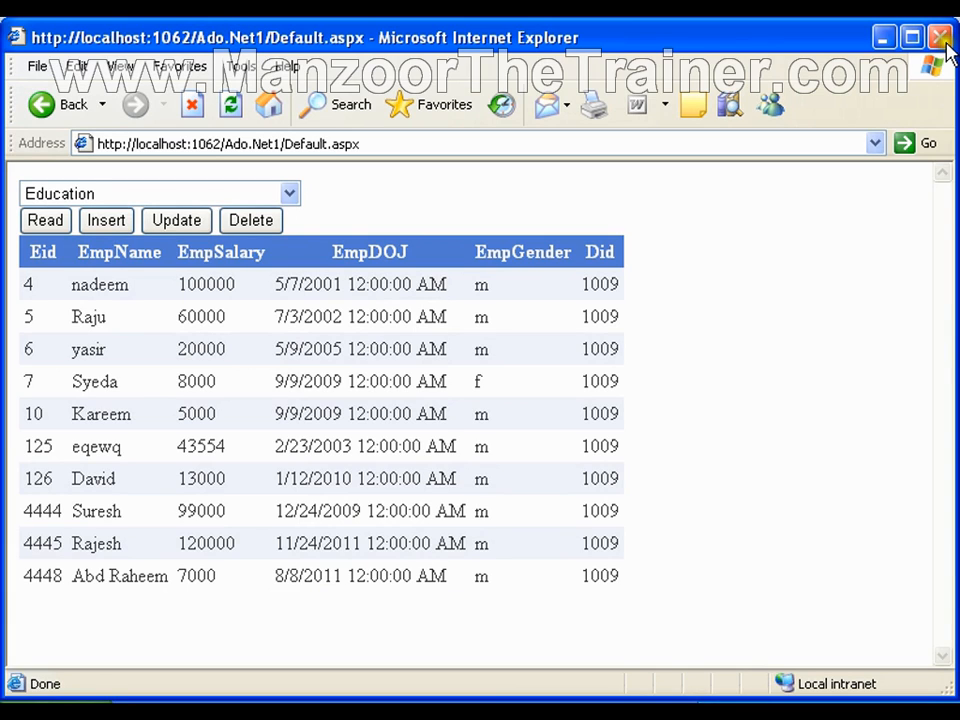
pyautogui.moveTo(940, 36)
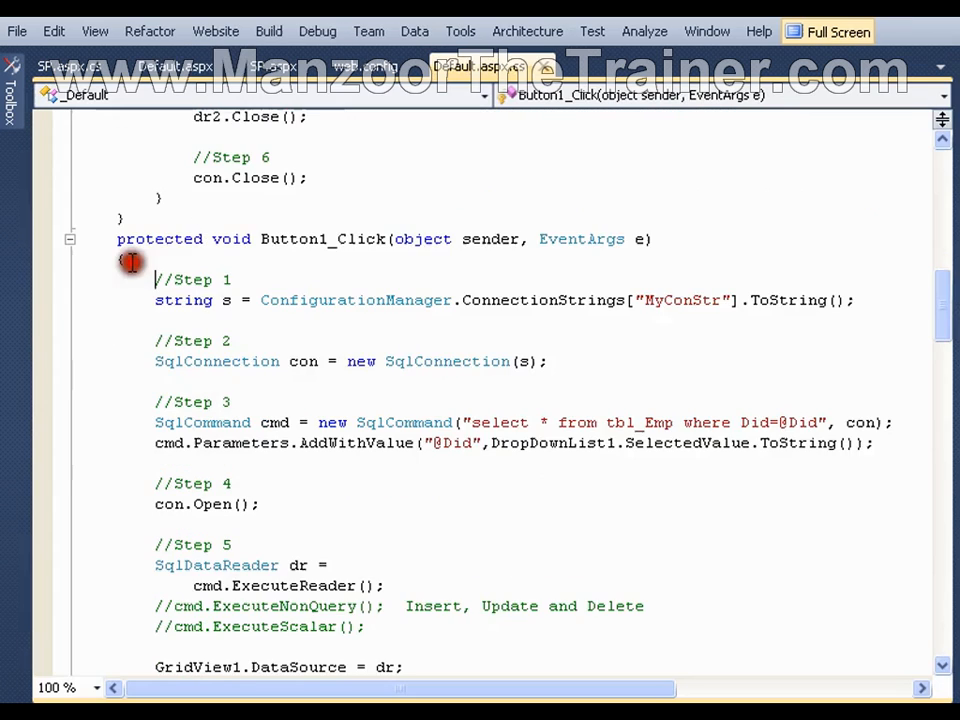
# Run the page with GridView1's binding commented out so the reader fills GridView2
pyautogui.scroll(-3)
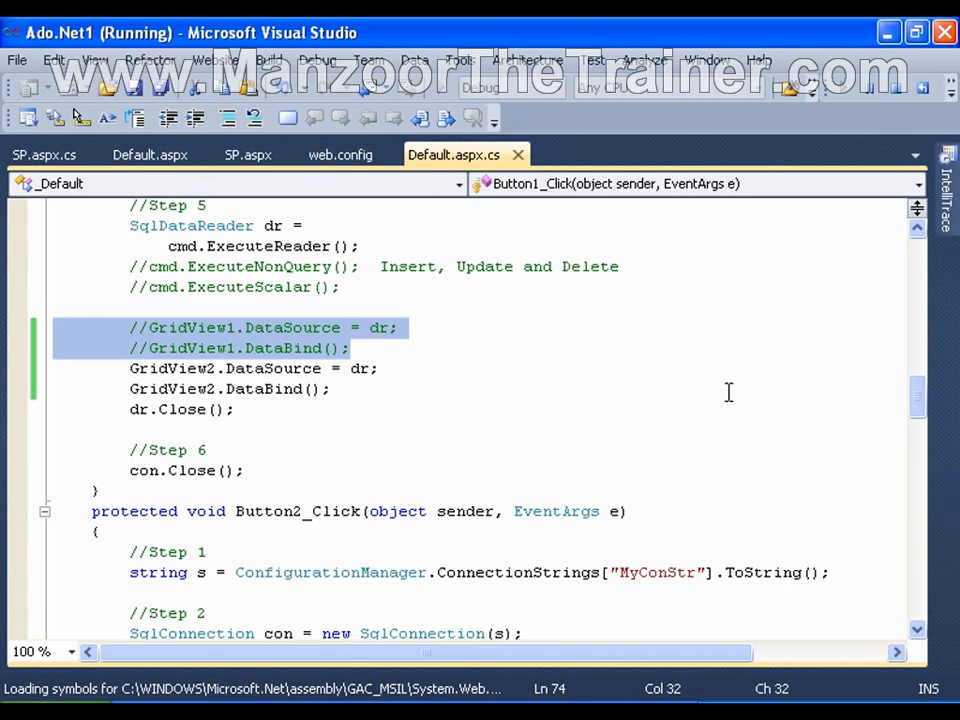
pyautogui.press('F5')
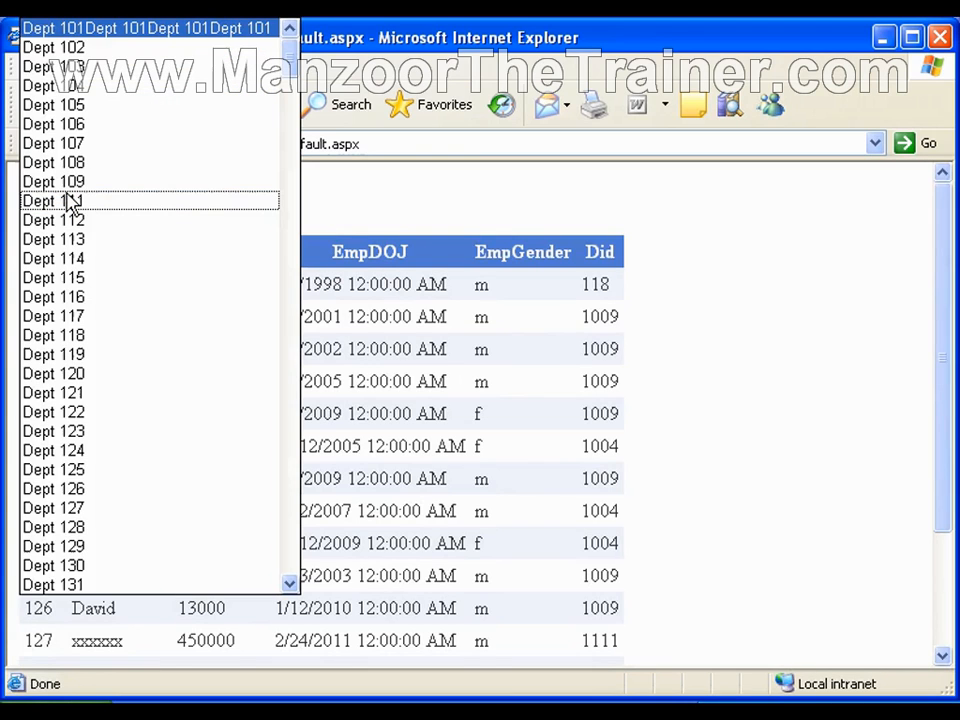
# Read Education's employees into the red GridView2 and scroll down to view them
pyautogui.scroll(-3)
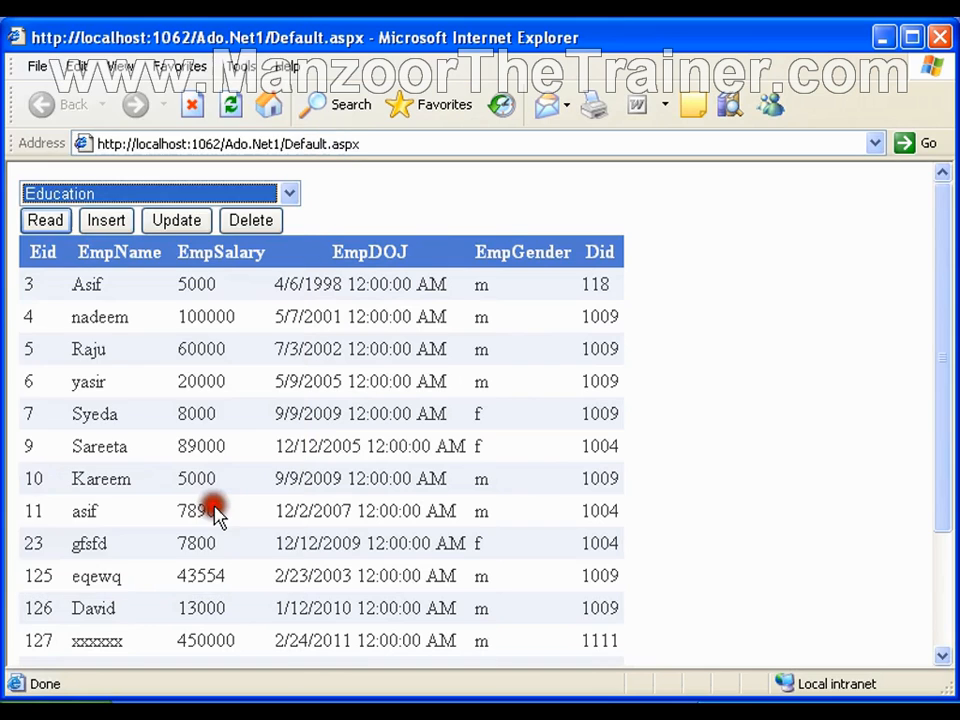
pyautogui.click(44, 220)
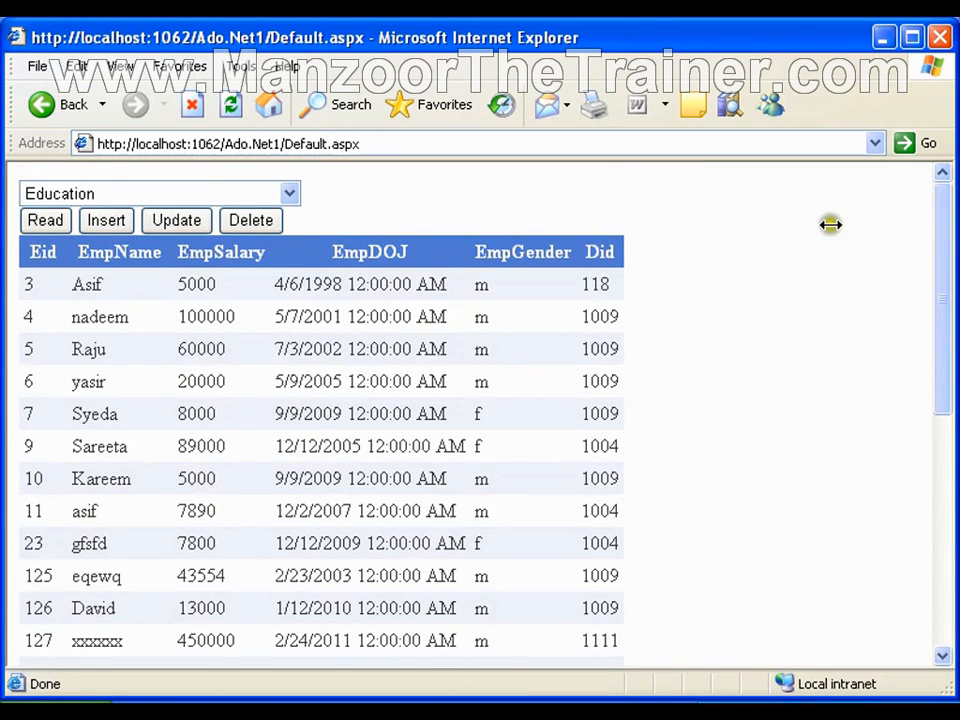
pyautogui.scroll(-3)
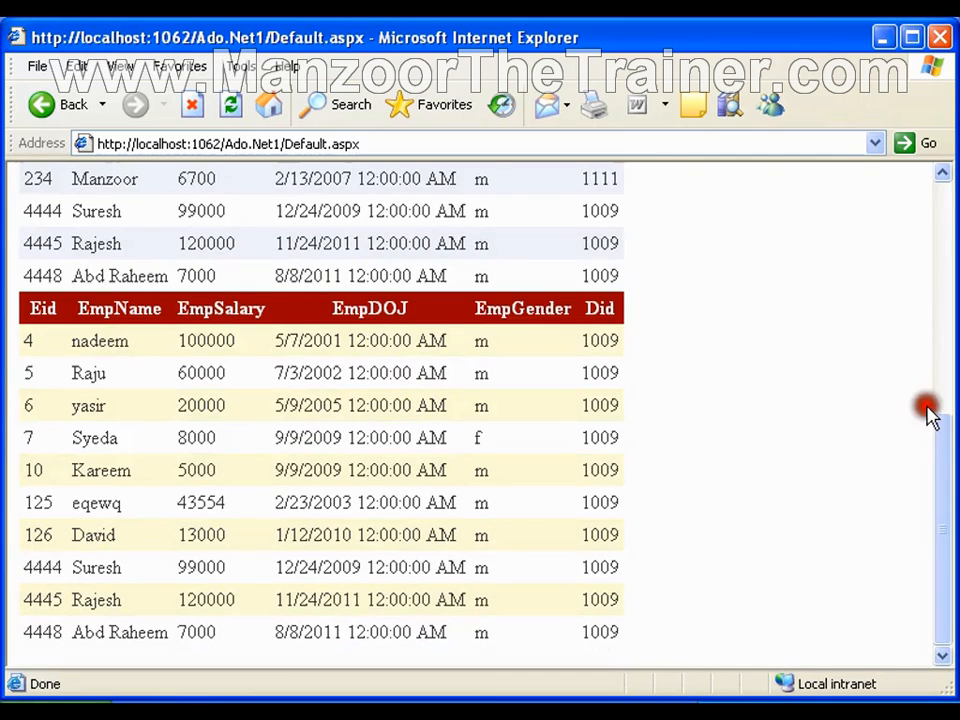
pyautogui.moveTo(360, 458)
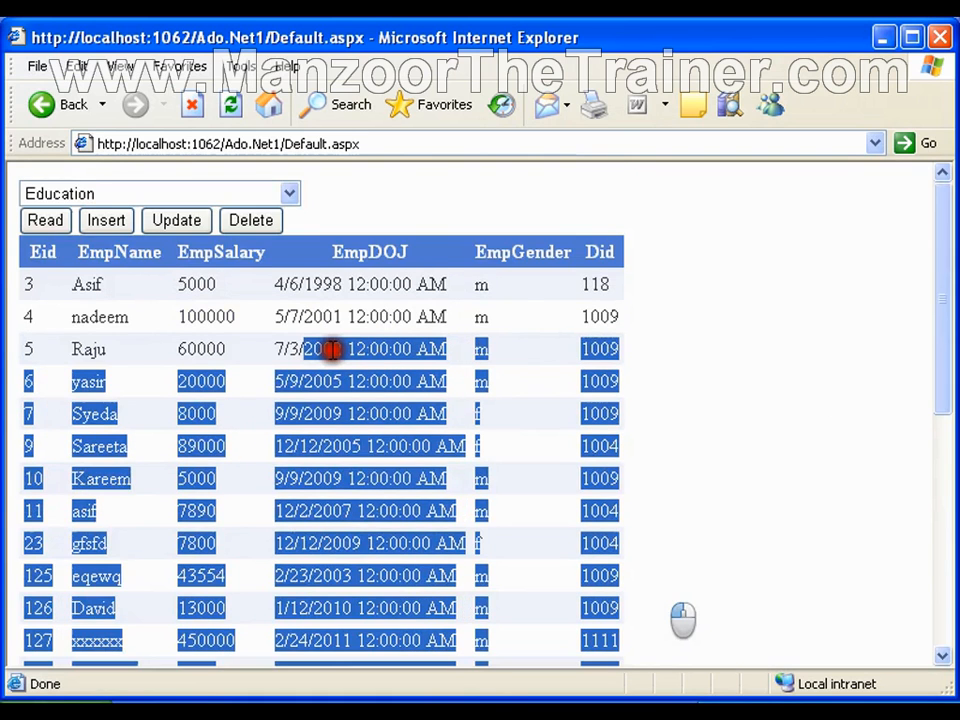
pyautogui.scroll(-3)
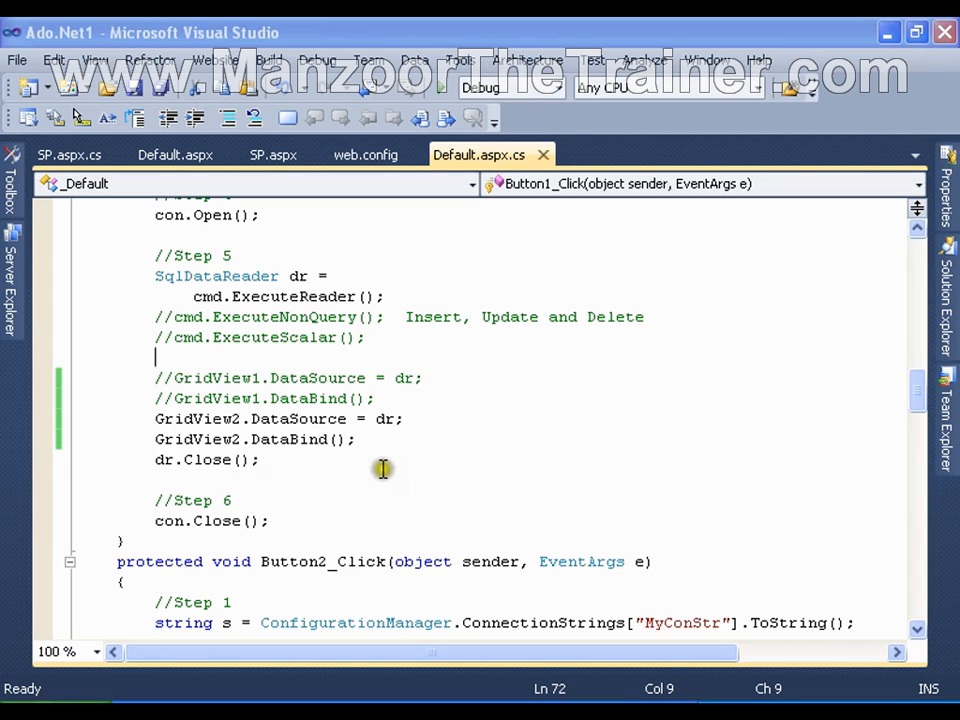
# Stop debugging and select the dr2 reader in Page_Load's while loop
pyautogui.click(388, 418)
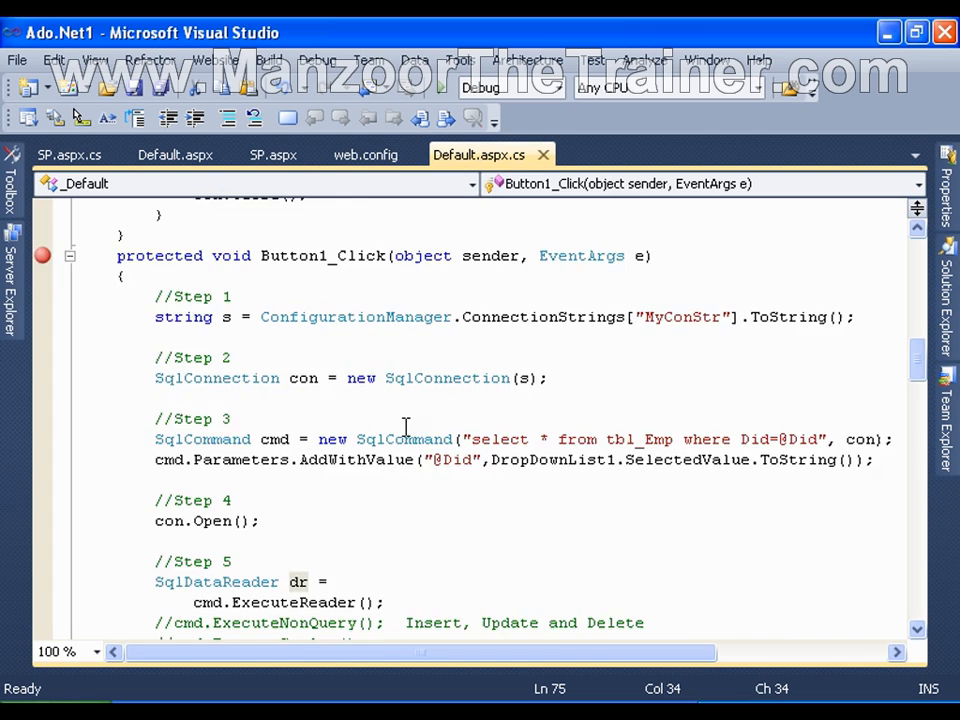
pyautogui.scroll(-3)
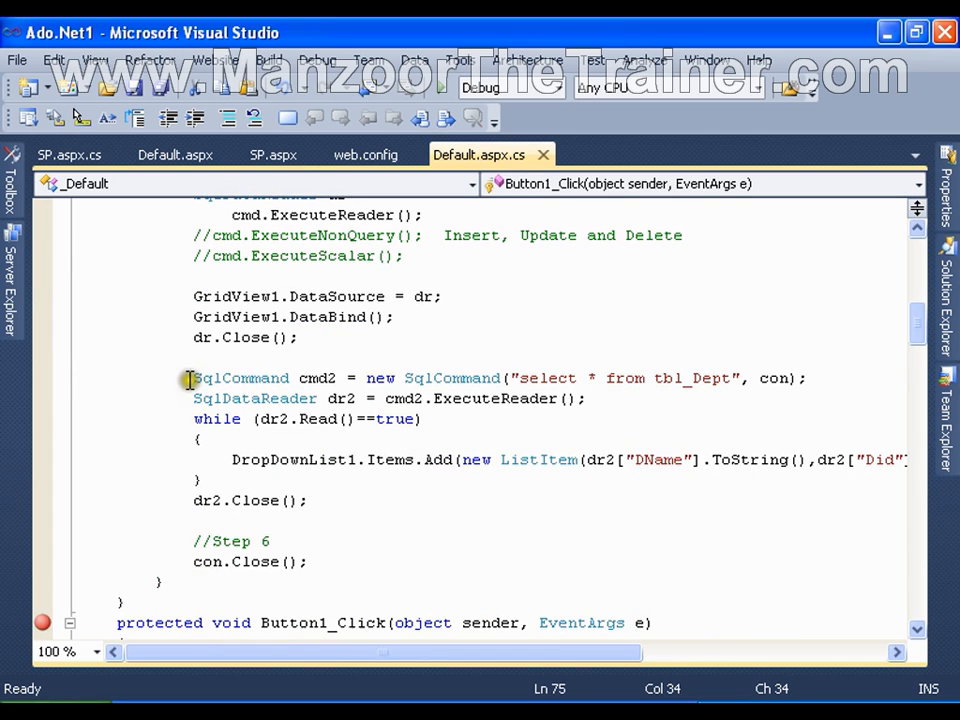
pyautogui.moveTo(192, 376); pyautogui.dragTo(310, 500)
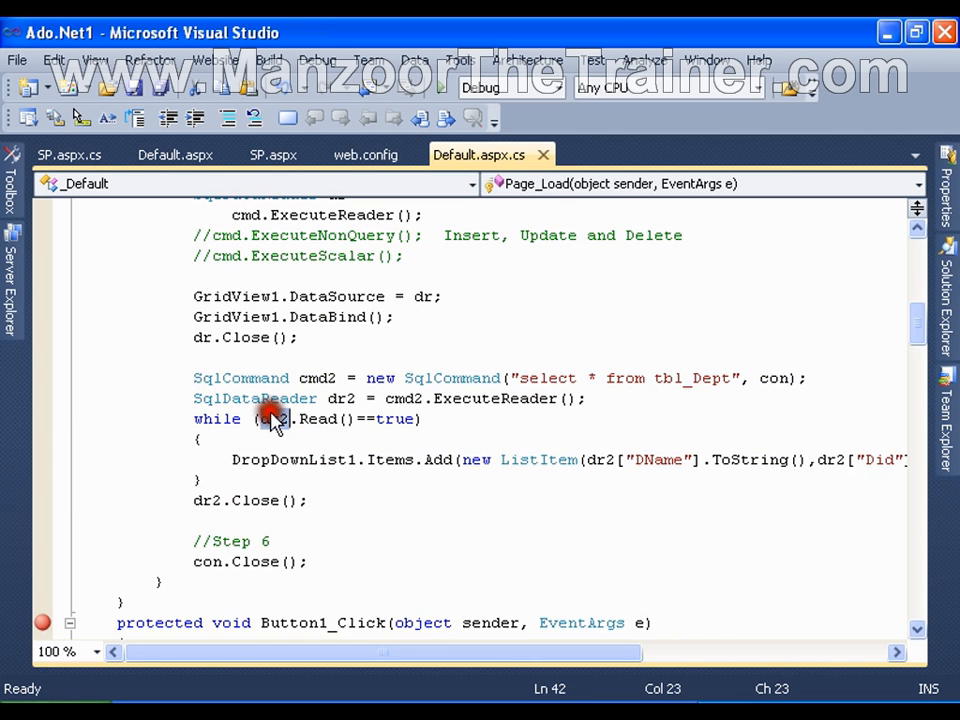
pyautogui.doubleClick(272, 418)
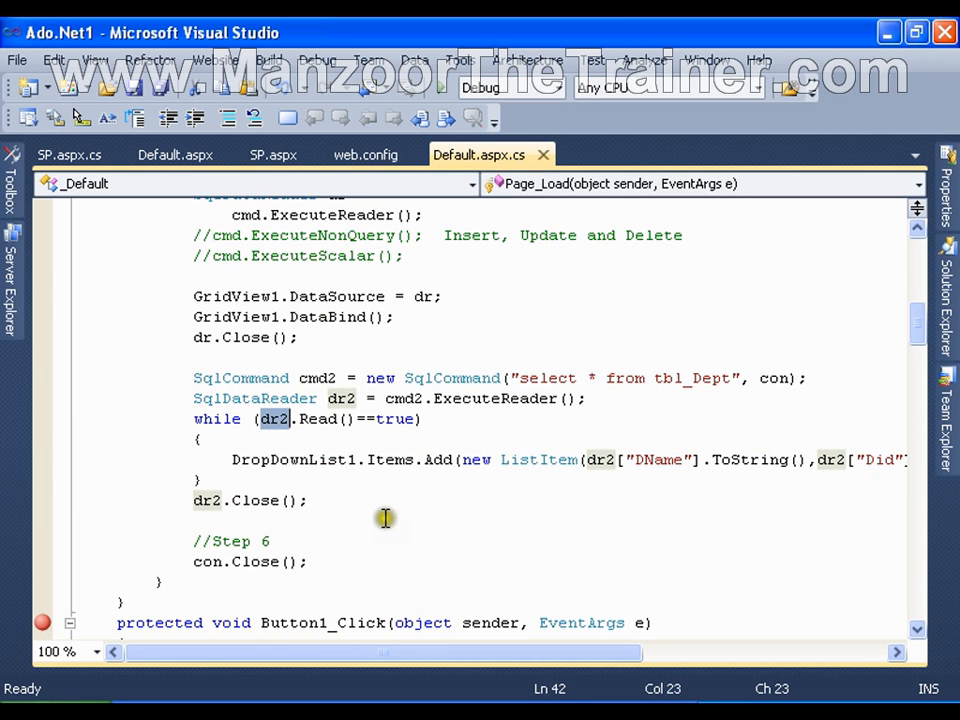
pyautogui.moveTo(570, 464)
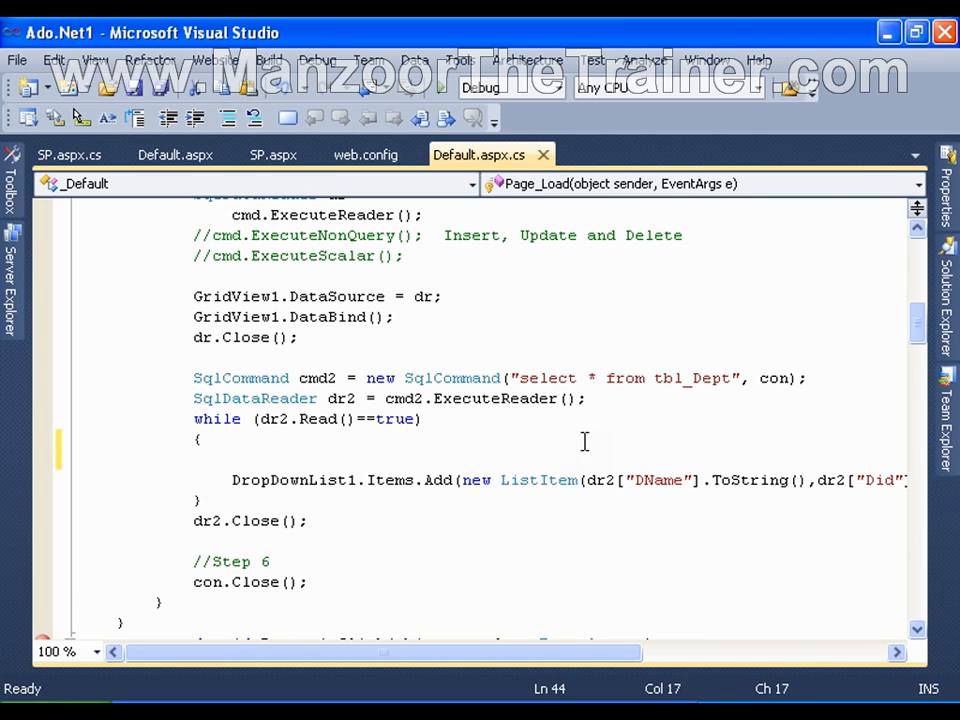
# Add dr2["DName"] = "xxxx"; inside the while loop
pyautogui.write('dr2[')
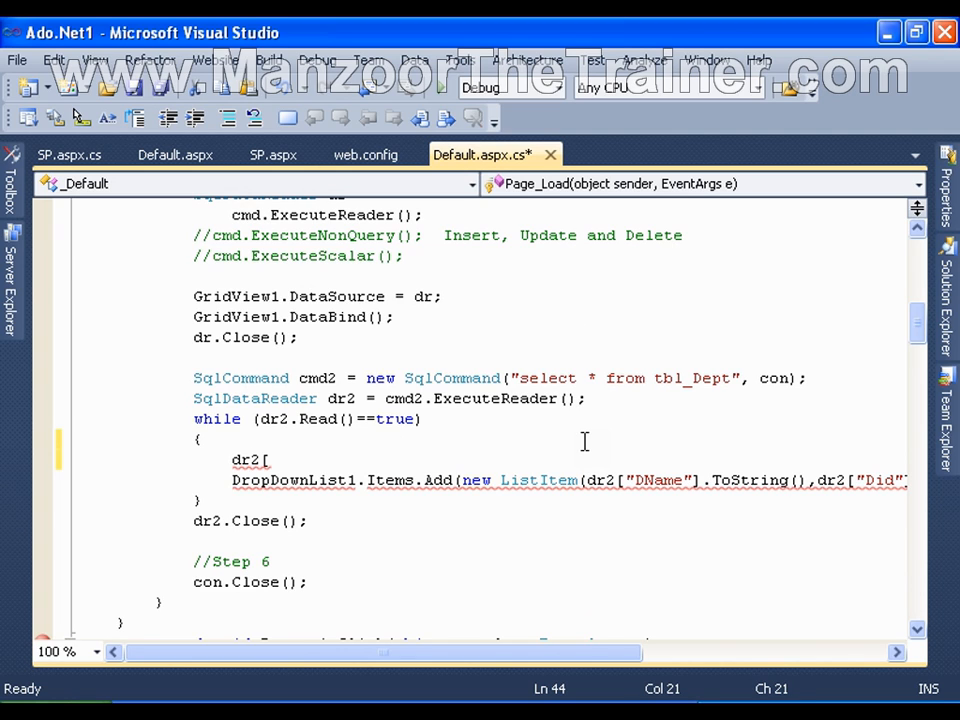
pyautogui.write('"Nam')
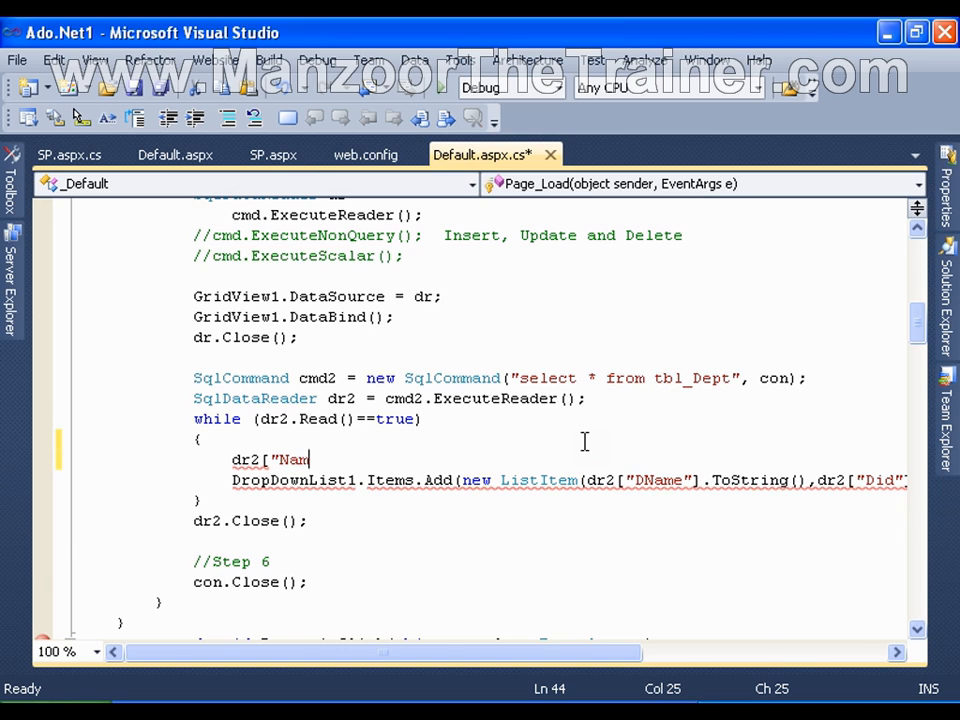
pyautogui.write('e"]')
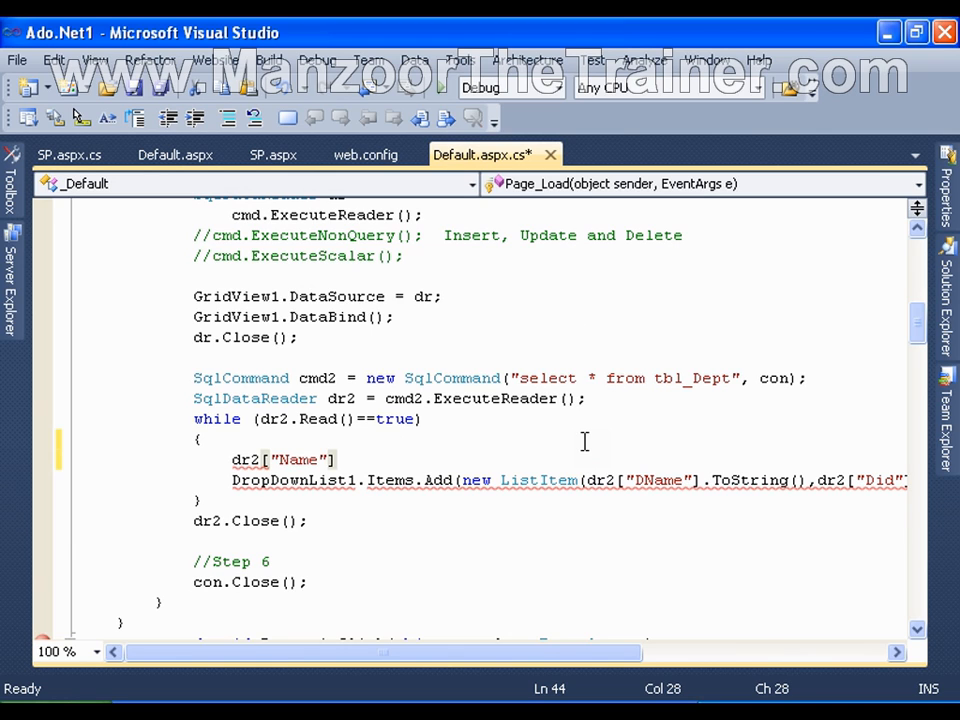
pyautogui.write('="xx')
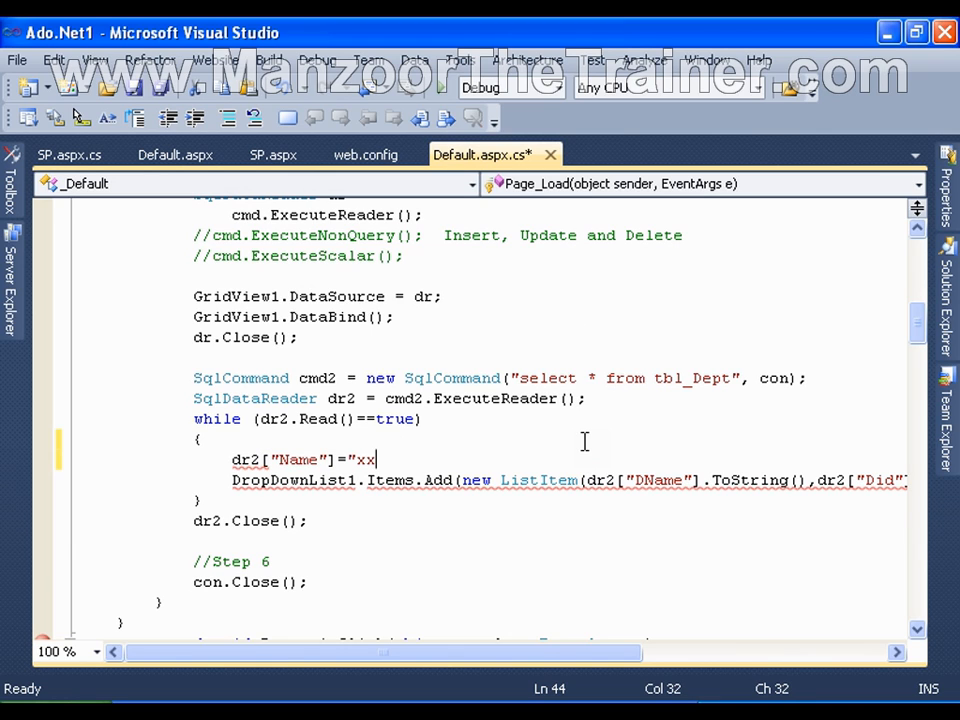
pyautogui.write('xx";')
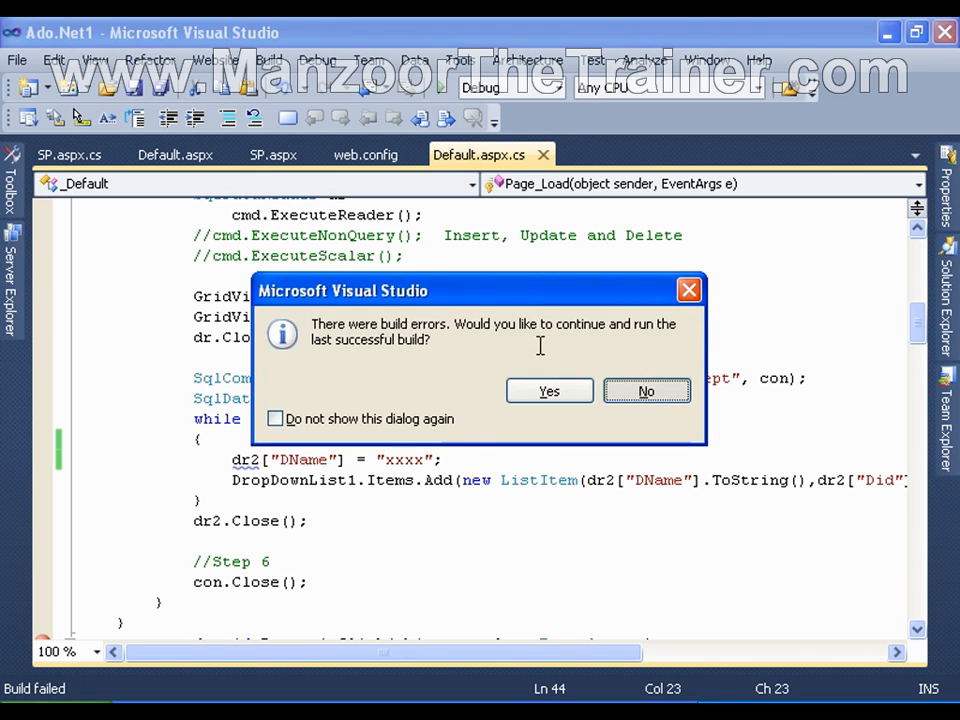
# Answer No to running the last successful build
pyautogui.click(646, 390)
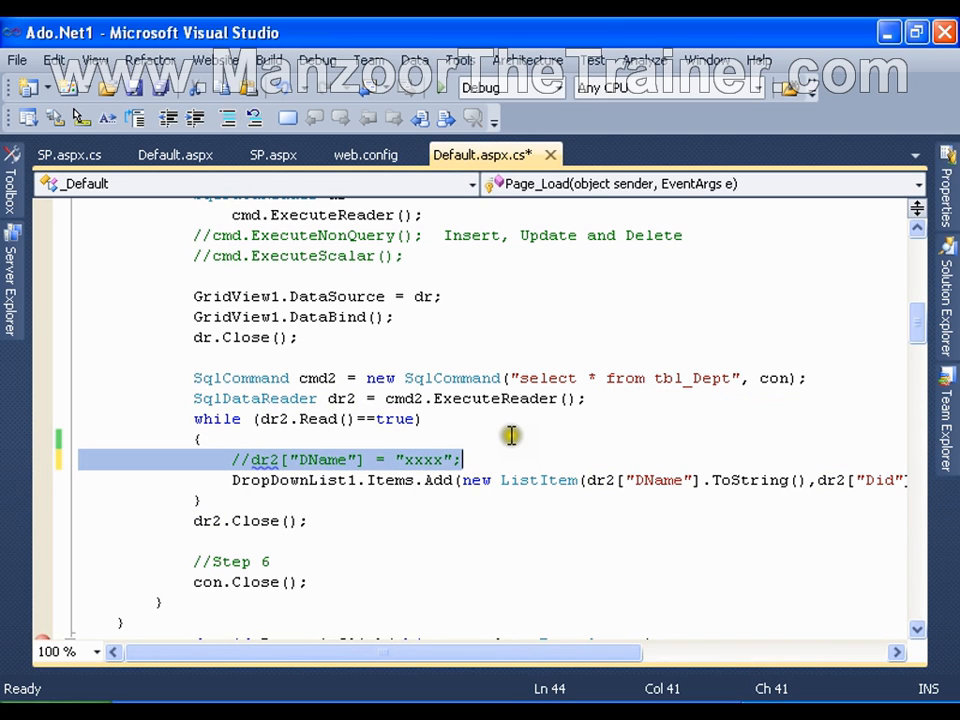
# Save Default.aspx.cs and scroll back up to the Button1_Click handler
pyautogui.press('ctrl+s')
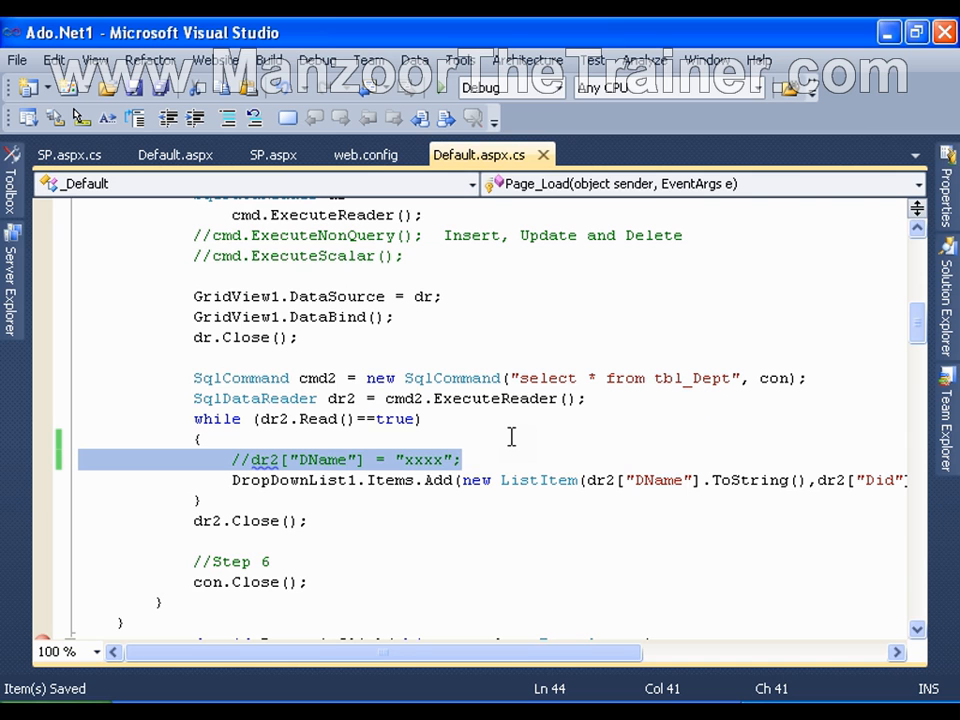
pyautogui.moveTo(510, 418)
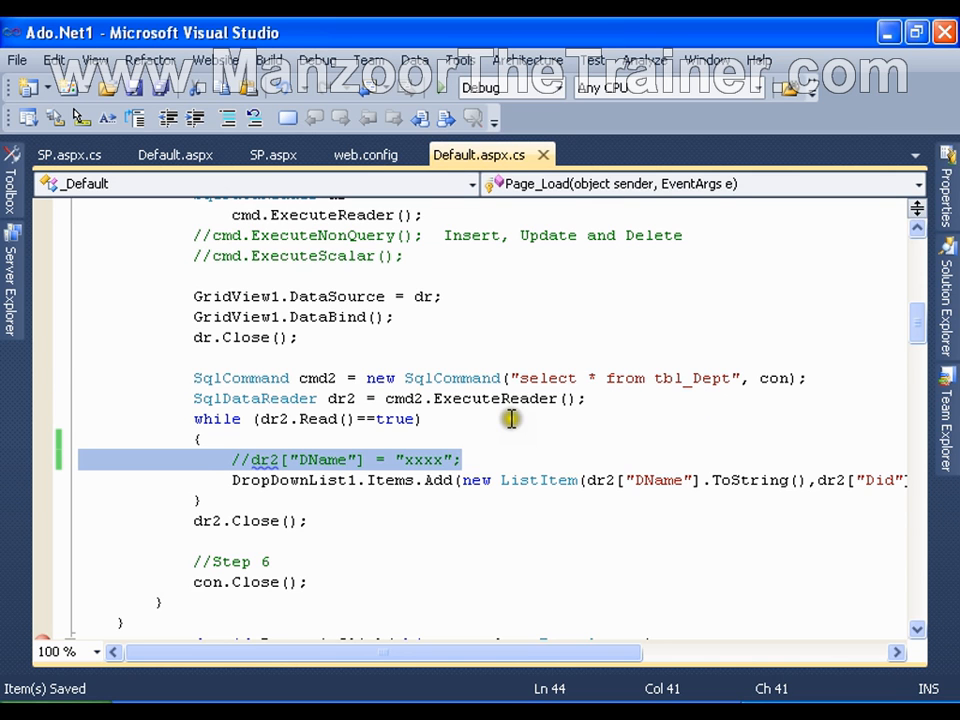
pyautogui.scroll(3)
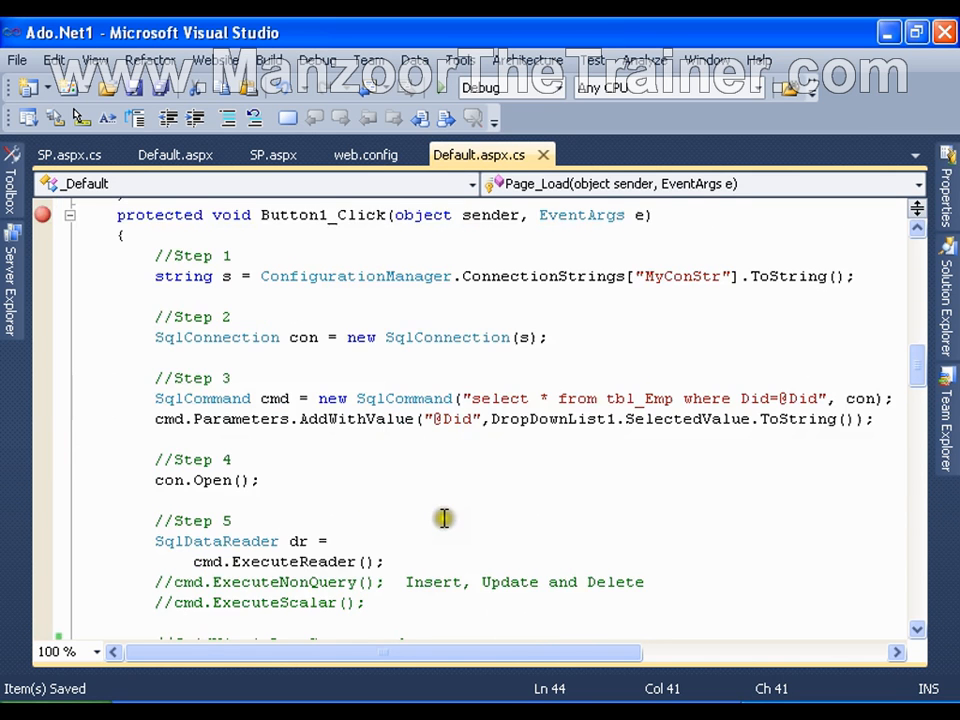